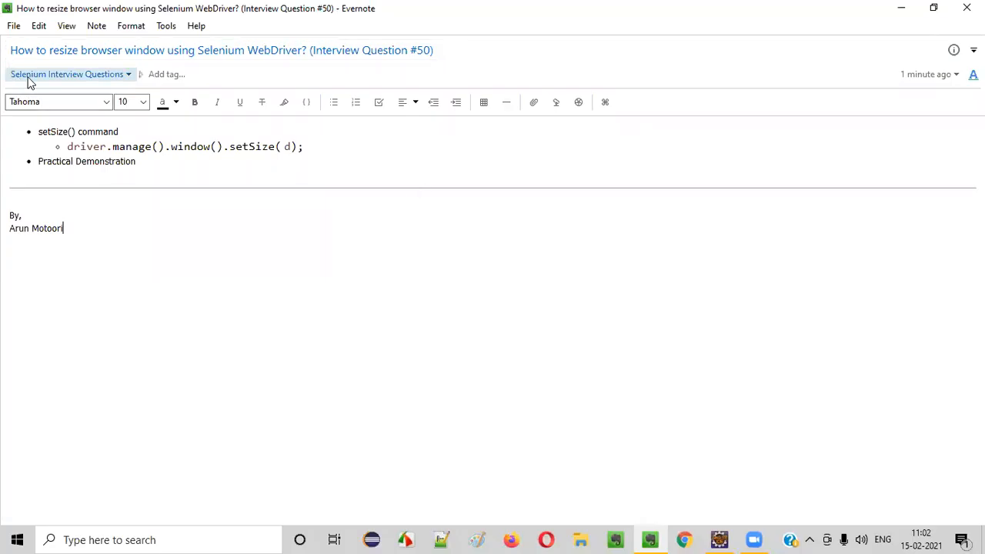
- Highlight the 'resize browser window' phrase in the note title
{"action": "left_click", "coordinate": [222, 50]}
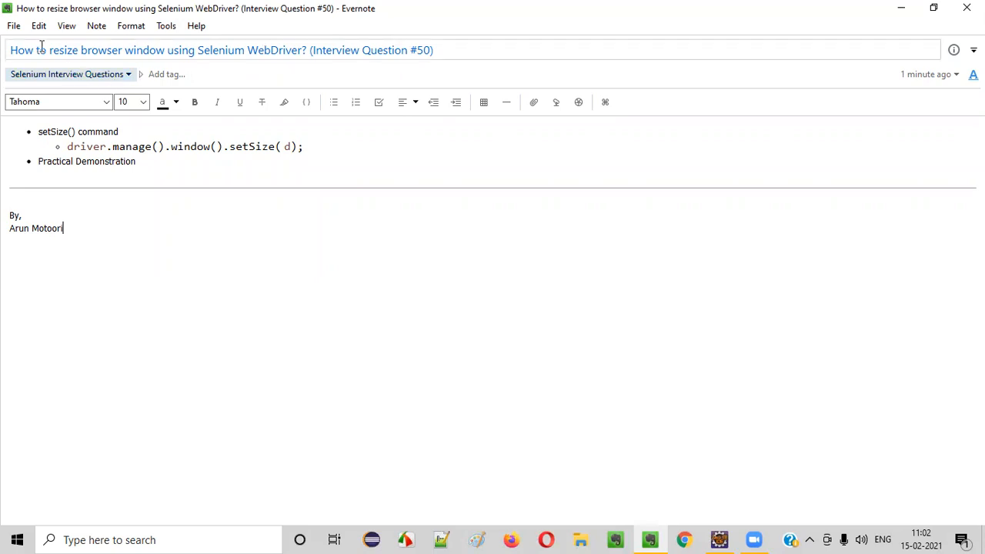
{"action": "left_click_drag", "start_coordinate": [49, 49], "coordinate": [163, 49]}
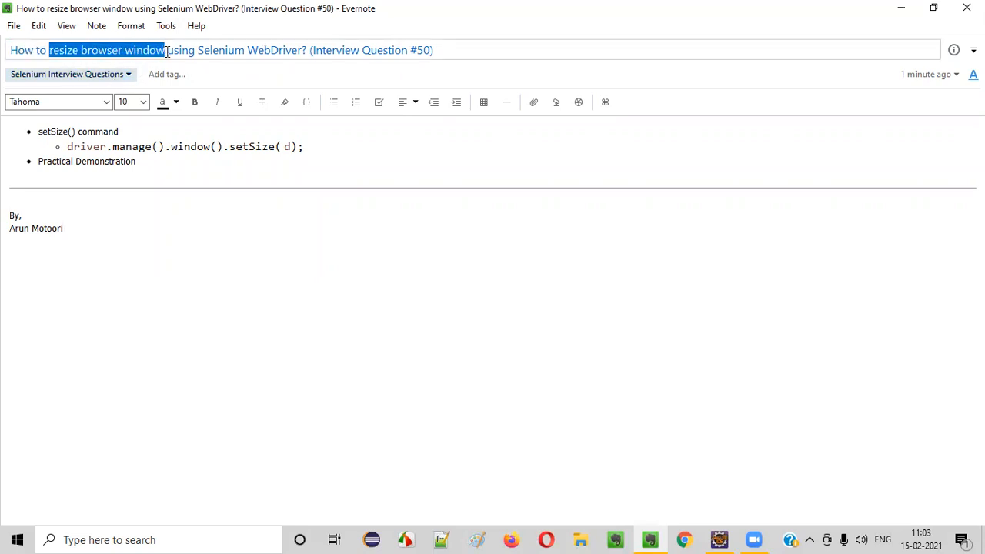
{"action": "mouse_move", "coordinate": [302, 49]}
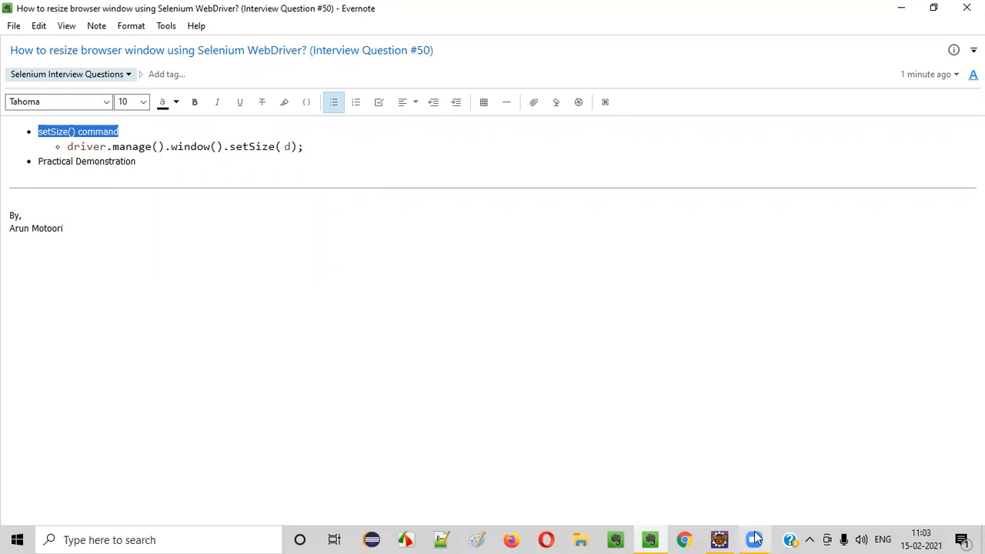
- In Demo.java, highlight the WebDriver driver = new ChromeDriver(); line and add an empty line after it
{"action": "left_click", "coordinate": [716, 539]}
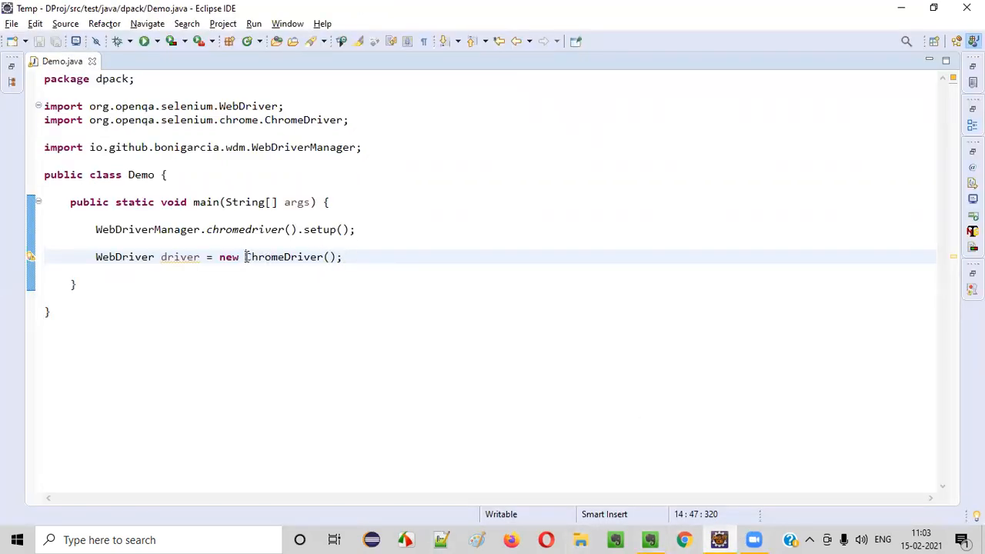
{"action": "left_click_drag", "start_coordinate": [245, 257], "coordinate": [341, 257]}
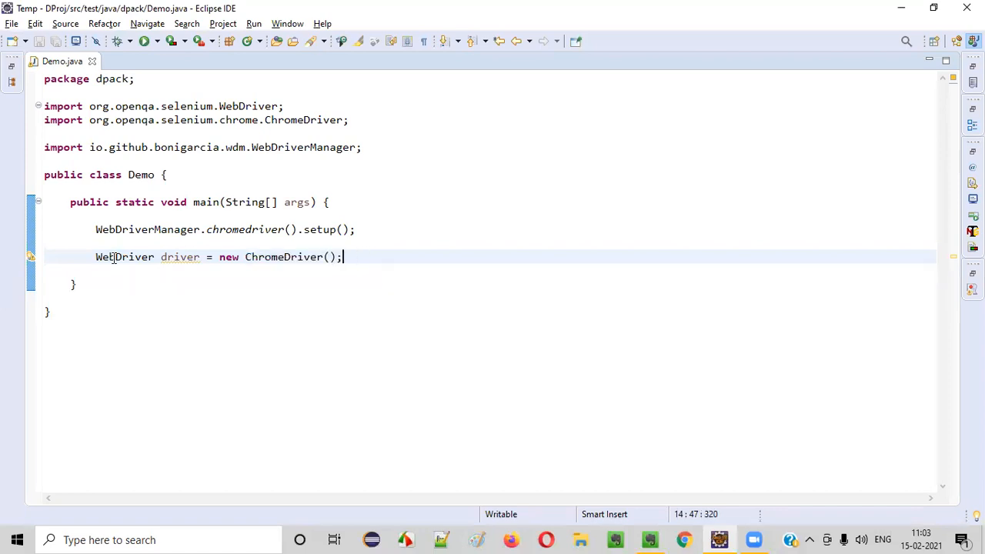
{"action": "triple_click", "coordinate": [216, 257]}
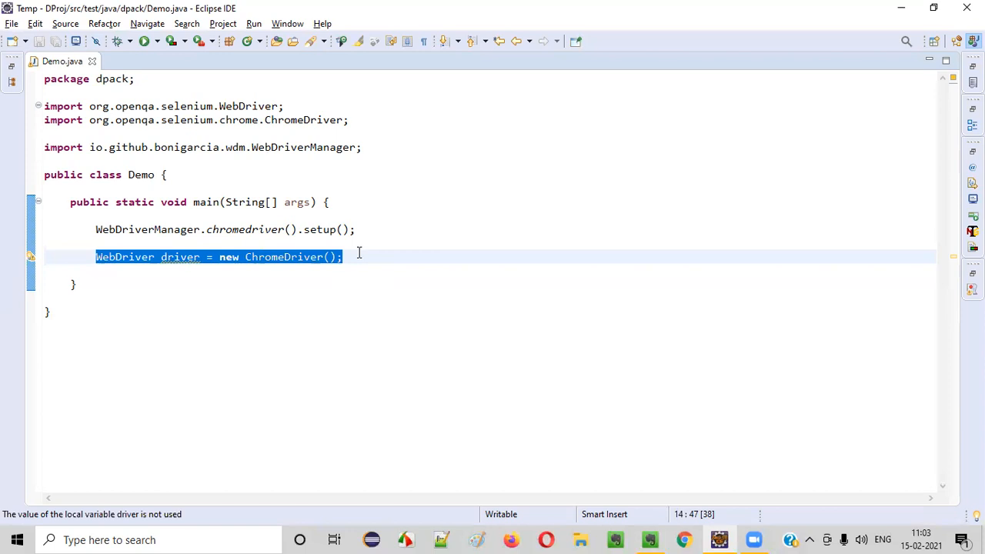
{"action": "left_click", "coordinate": [144, 40]}
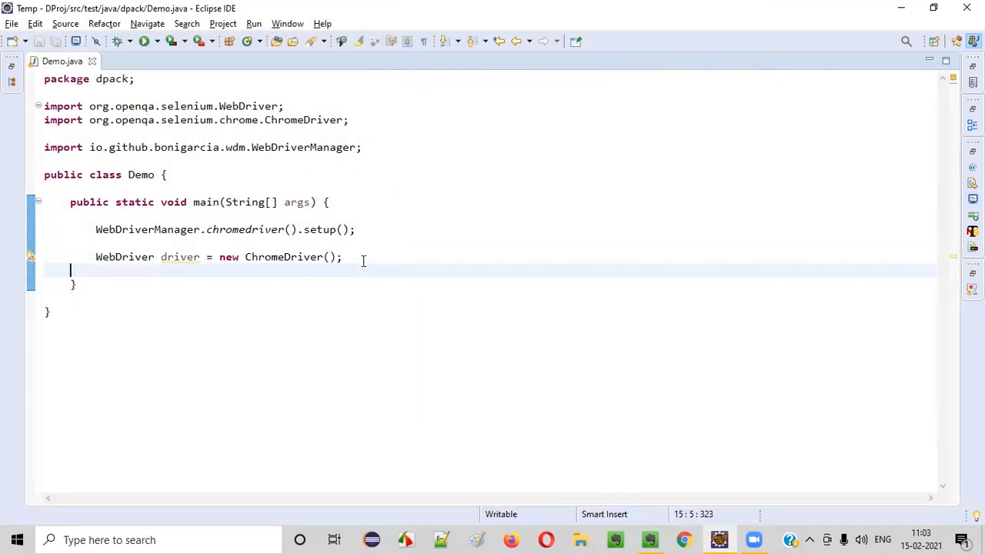
- Add driver.manage().window().setSize(targetSize); below the driver creation
{"action": "type", "text": "drive"}
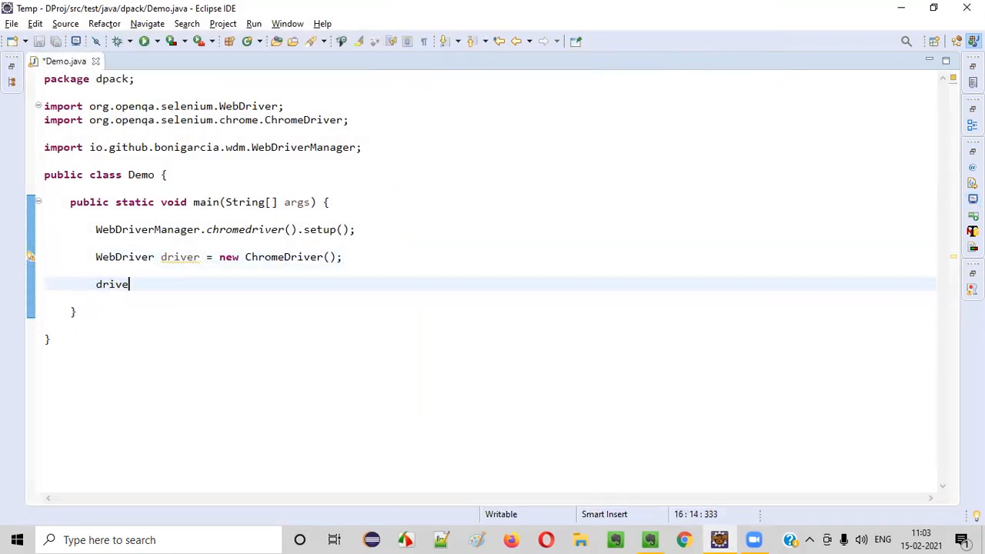
{"action": "type", "text": "r.manage()."}
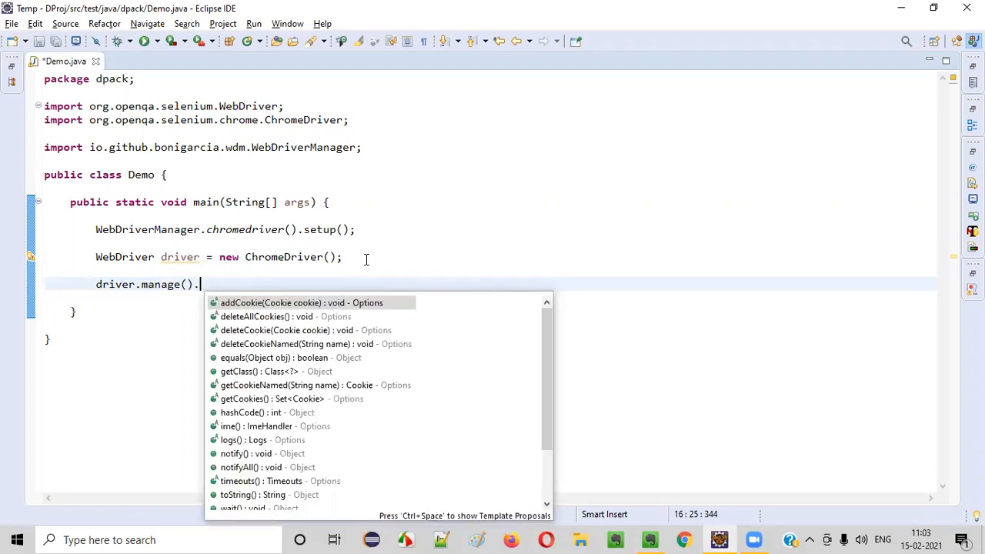
{"action": "type", "text": "window()"}
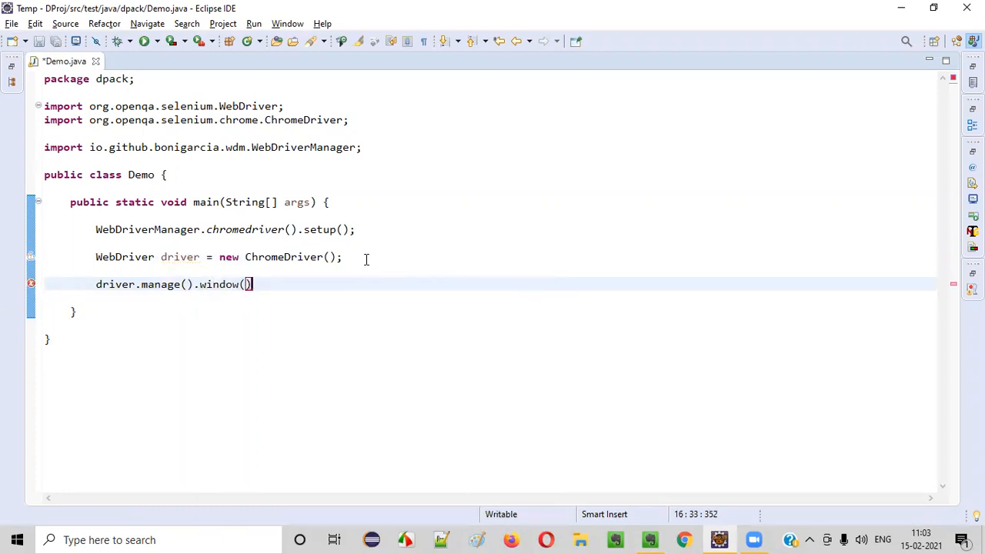
{"action": "type", "text": ".setSize"}
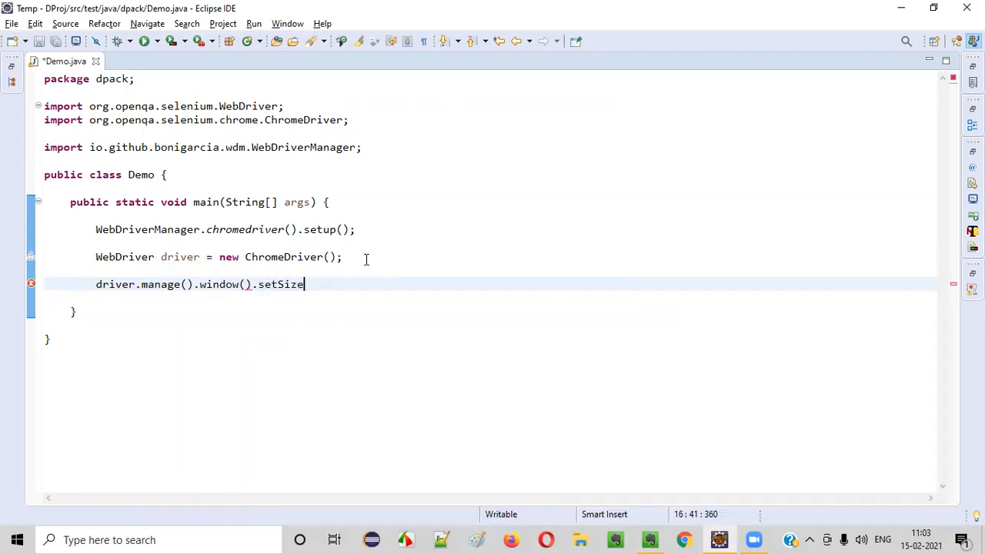
{"action": "type", "text": "(targetSize);"}
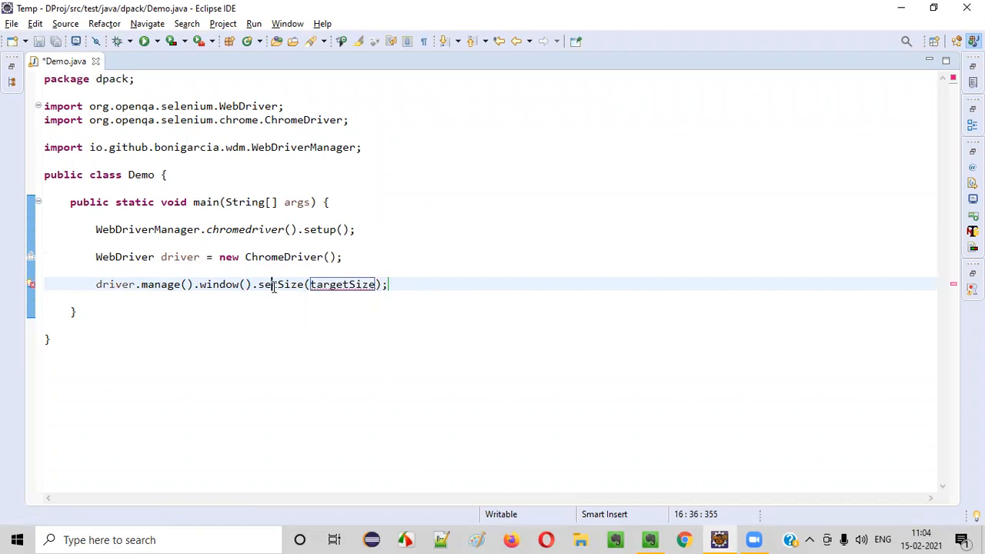
- Select the targetSize placeholder argument in the setSize call
{"action": "double_click", "coordinate": [341, 283]}
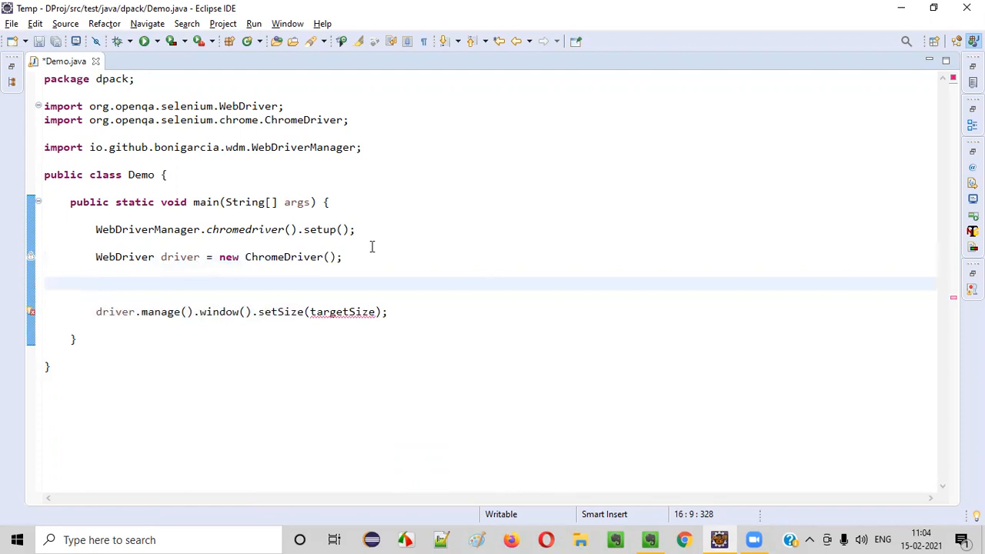
{"action": "double_click", "coordinate": [342, 310]}
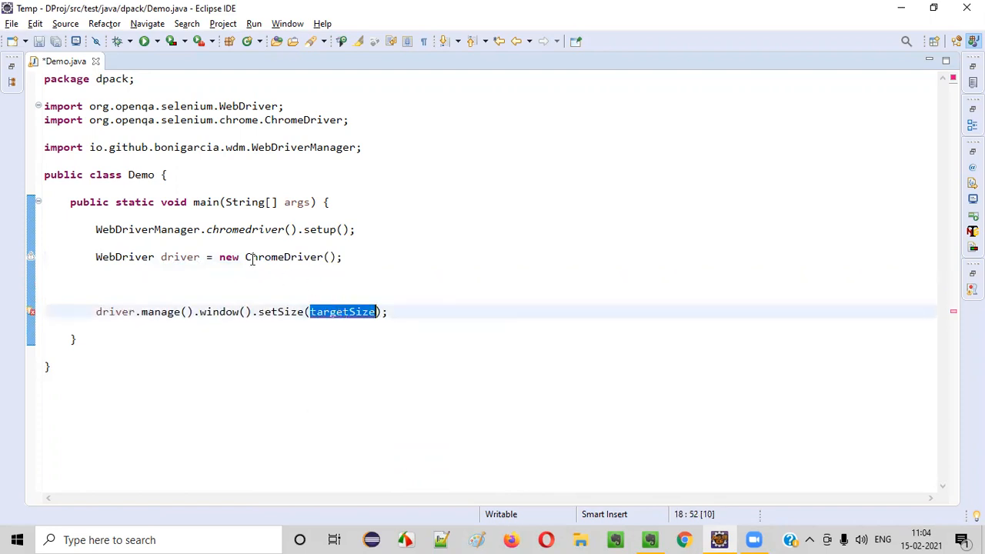
- Declare Dimension d = new Dimension(); and import Selenium's org.openqa.selenium.Dimension
{"action": "type", "text": "Dime"}
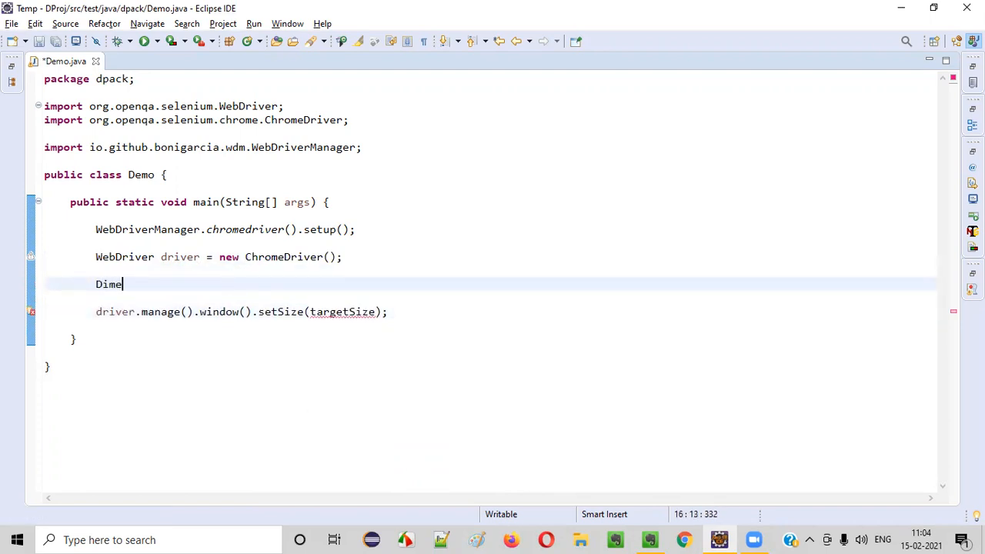
{"action": "type", "text": "nsion"}
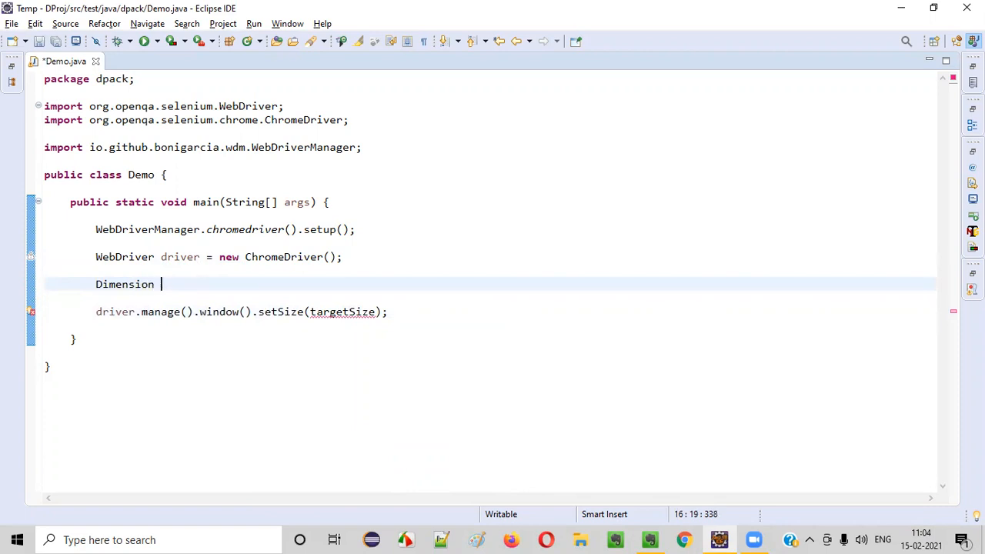
{"action": "type", "text": "d -"}
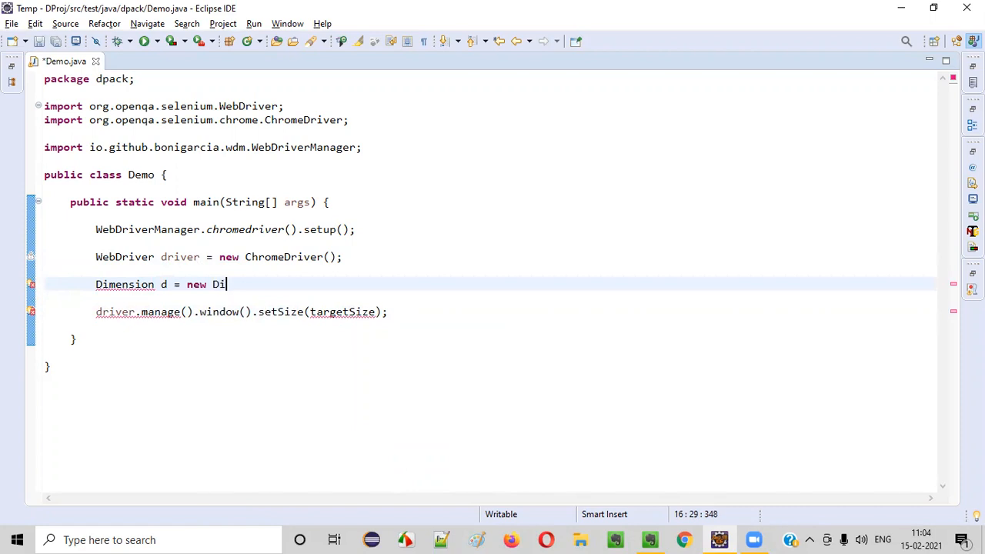
{"action": "type", "text": "mension();"}
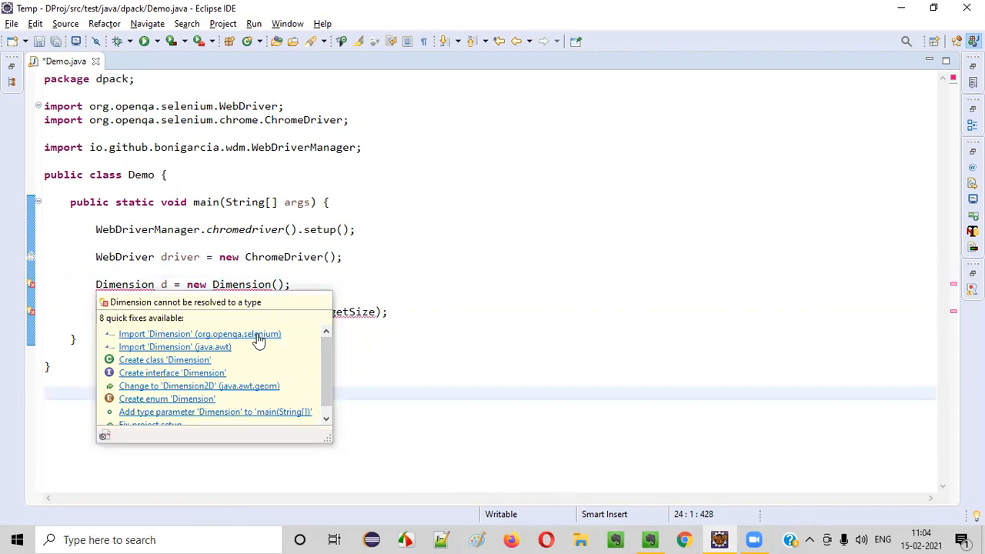
{"action": "left_click", "coordinate": [200, 333]}
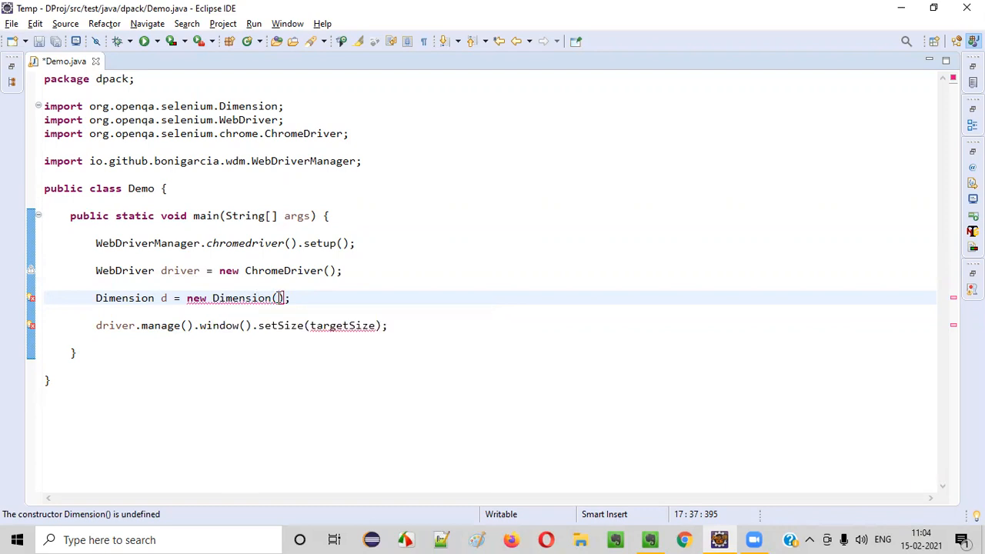
- Give the Dimension constructor the arguments 500,900
{"action": "type", "text": "500,"}
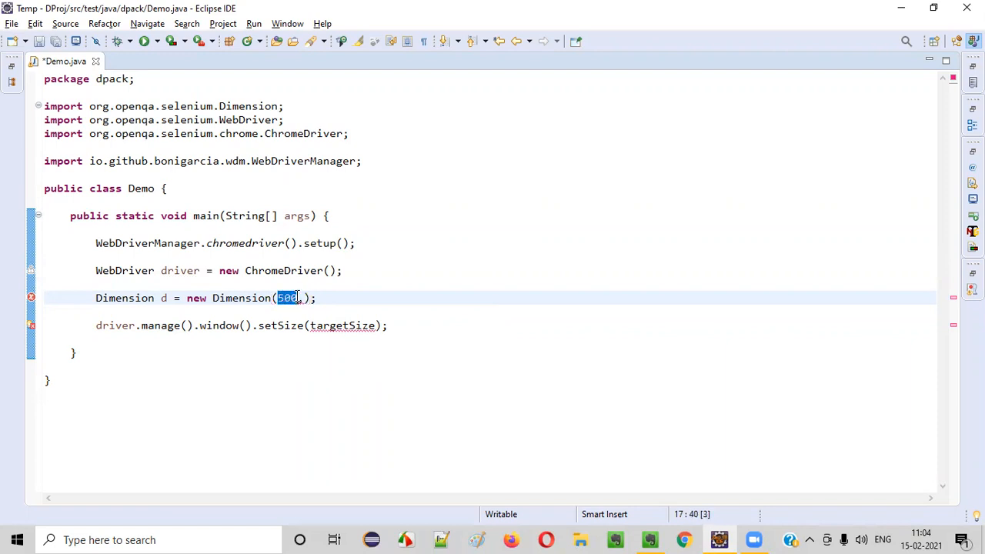
{"action": "type", "text": ",900"}
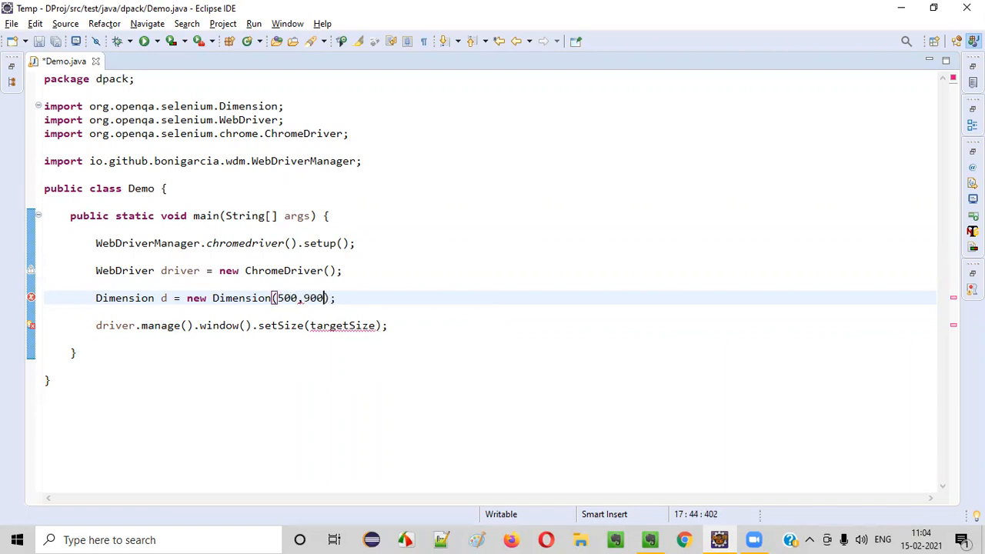
- Replace targetSize with d in setSize and save Demo.java
{"action": "left_click", "coordinate": [390, 326]}
{"action": "type", "text": "d"}
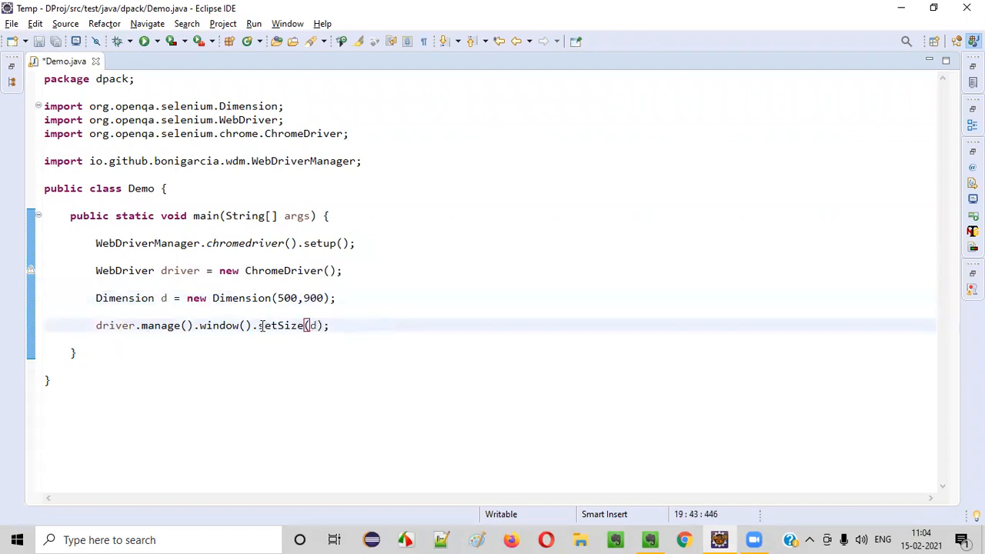
{"action": "double_click", "coordinate": [280, 324]}
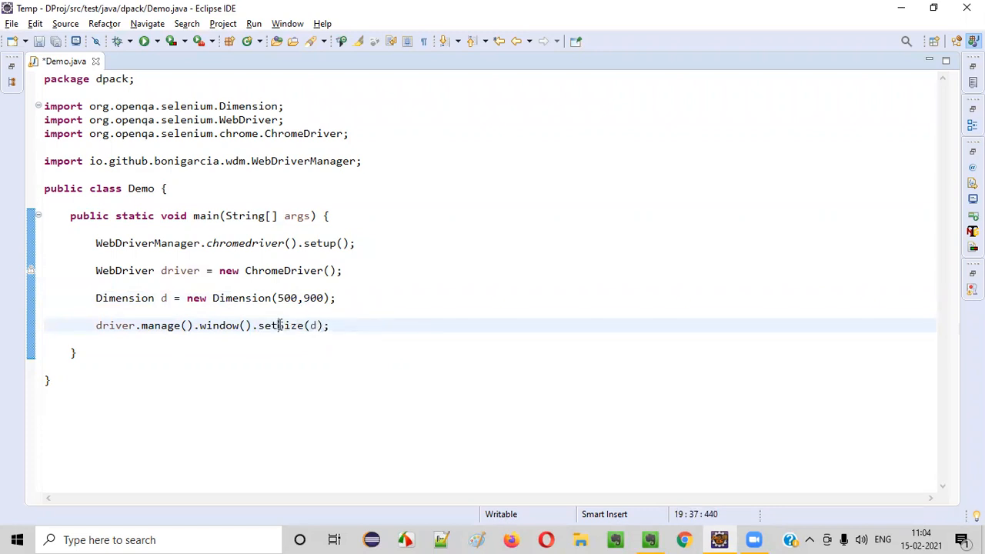
{"action": "left_click", "coordinate": [47, 379]}
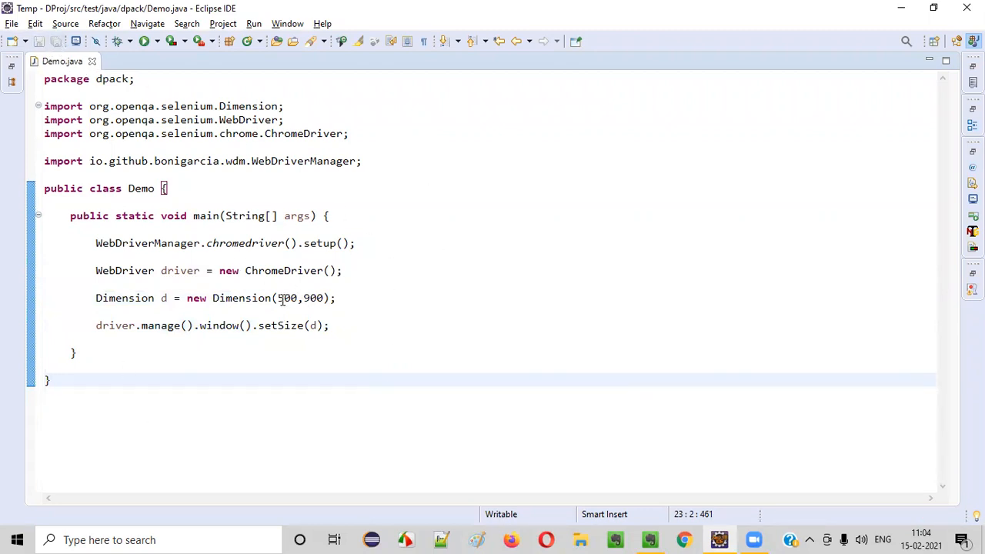
{"action": "double_click", "coordinate": [286, 299]}
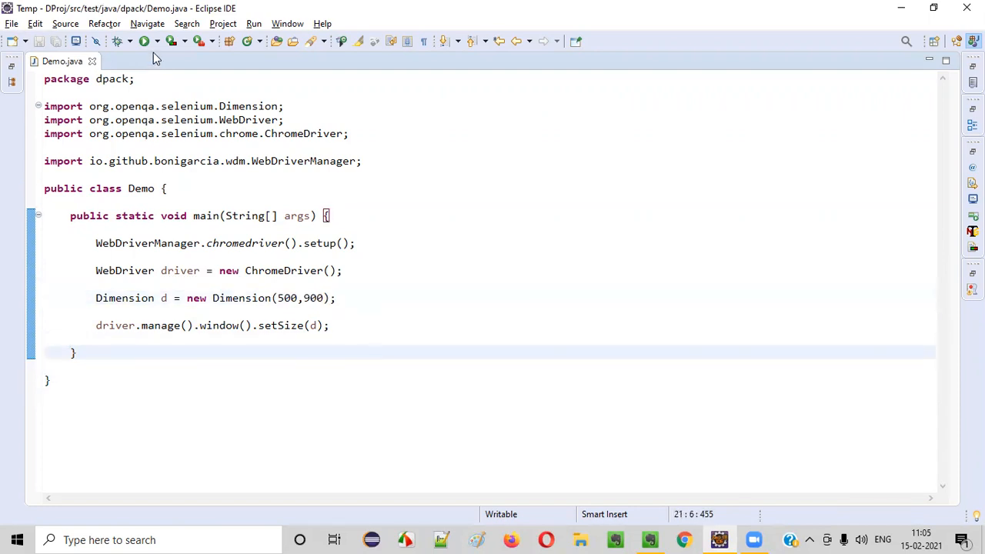
- Run Demo as a Java application, launching a resized Chrome window
{"action": "left_click", "coordinate": [143, 40]}
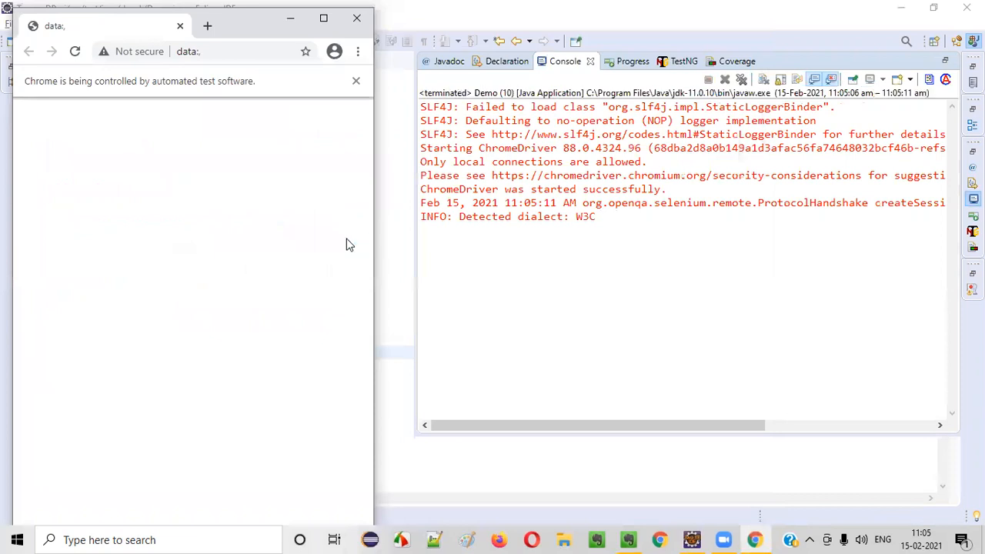
{"action": "mouse_move", "coordinate": [243, 37]}
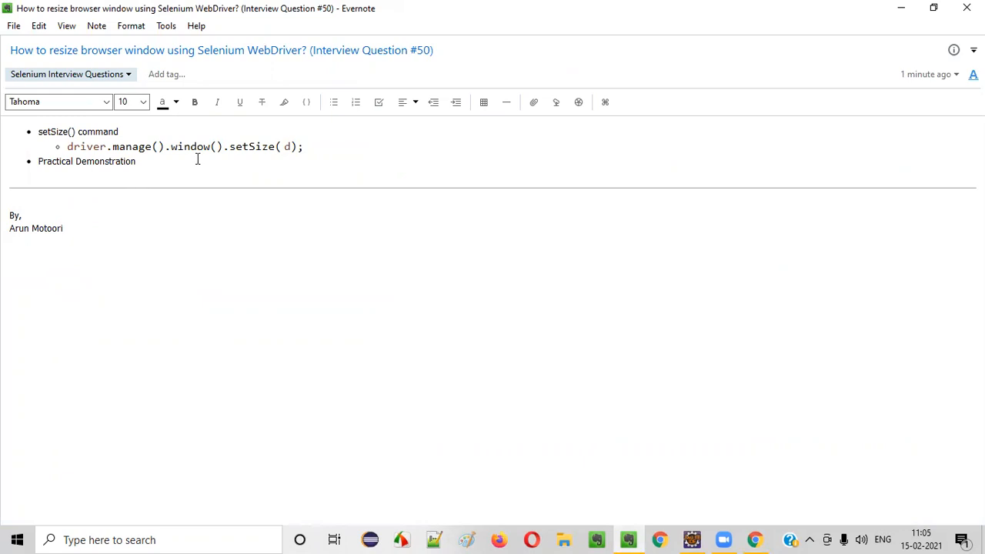
{"action": "mouse_move", "coordinate": [335, 64]}
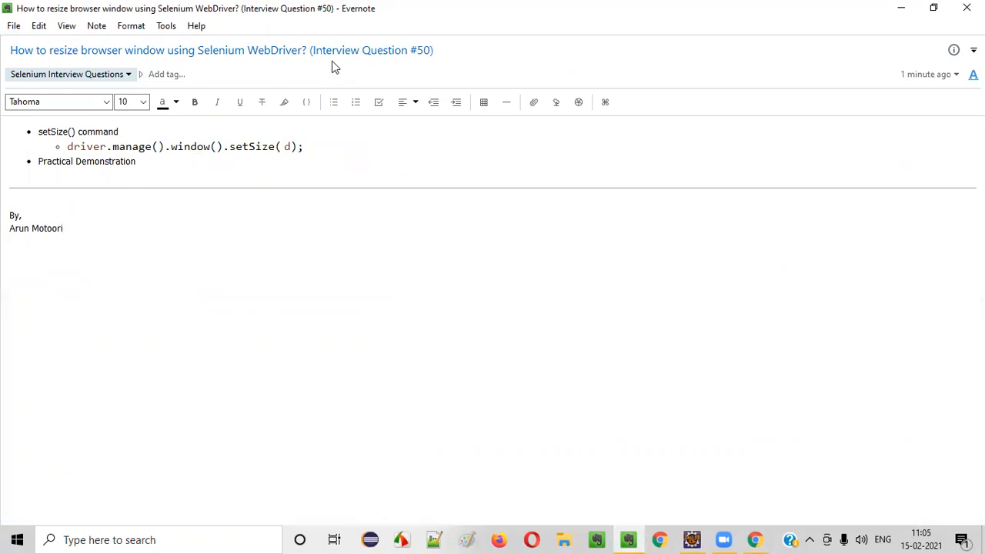
- Return to the Evernote note on resizing the browser window with setSize()
{"action": "left_click", "coordinate": [63, 228]}
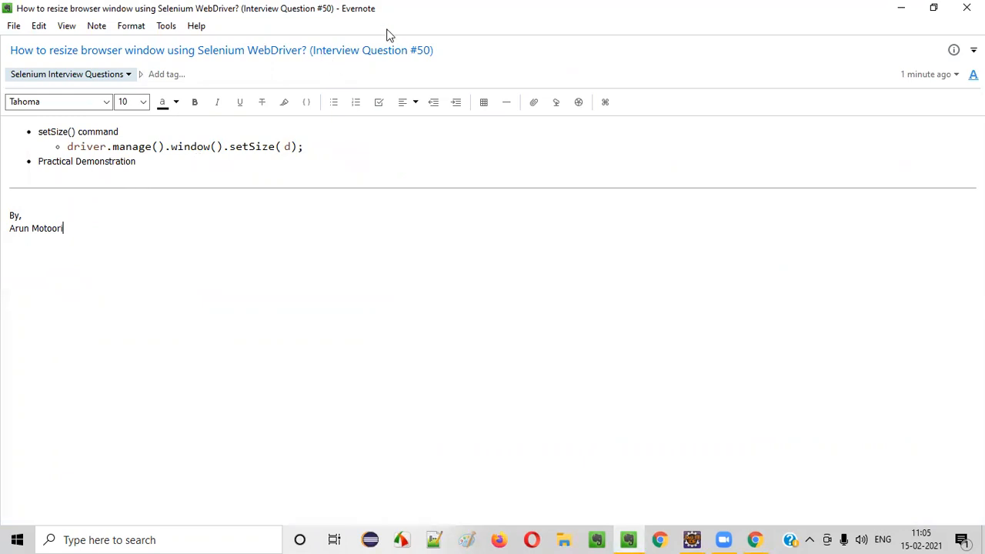